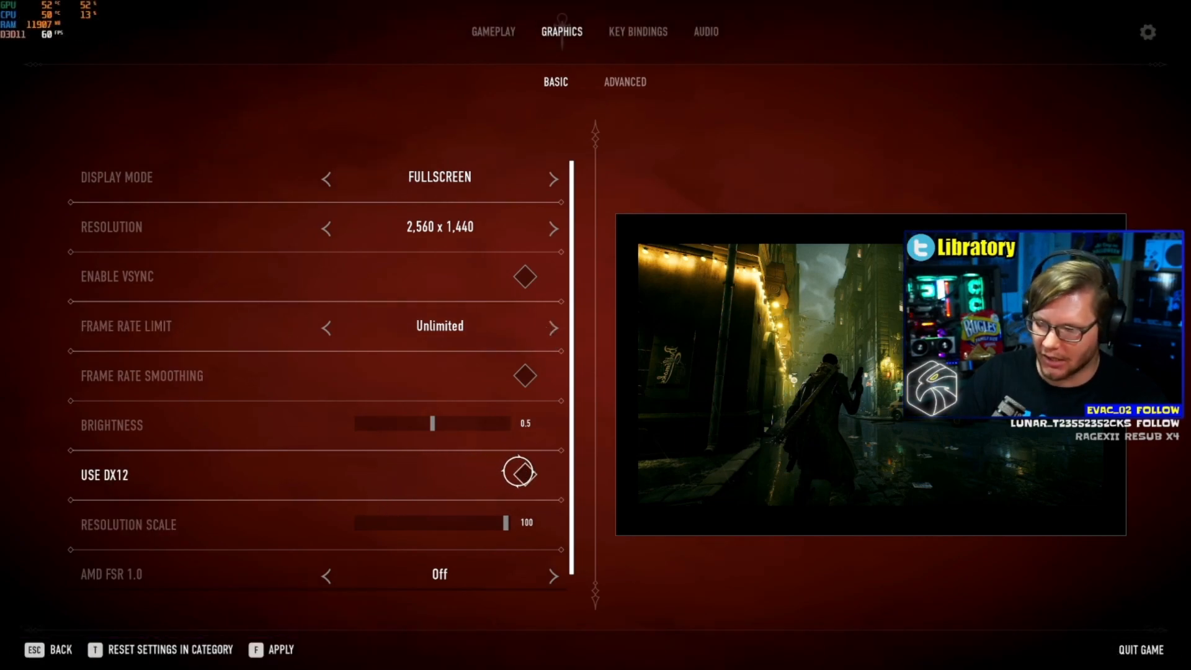
# Adjust Bloodhunt's DX12 graphics setting and quit the game back to Steam.
pyautogui.press('f')
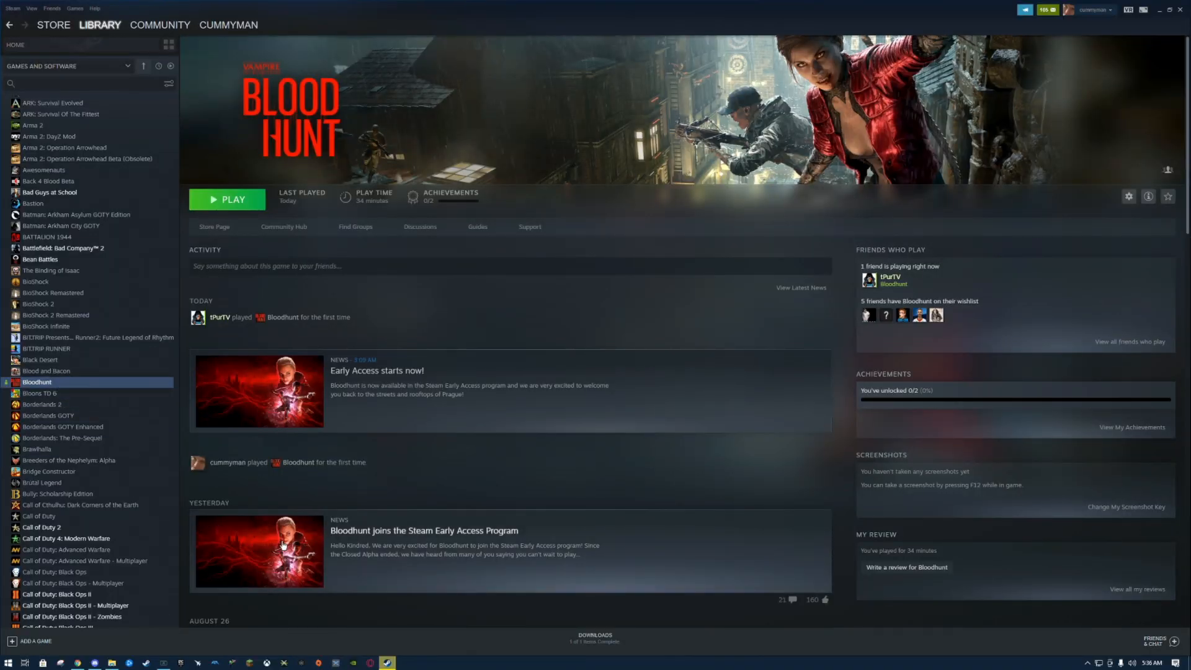
# Bring up Bloodhunt's Properties from its Steam library entry, showing the General page.
pyautogui.rightClick(37, 382)
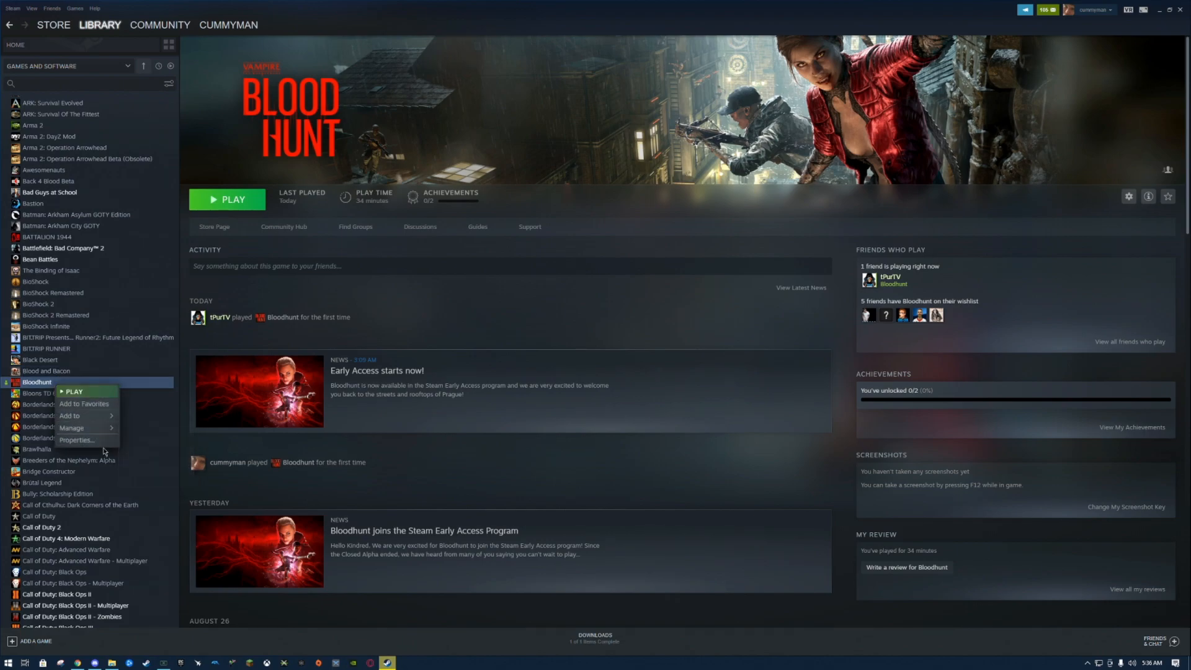
pyautogui.click(77, 439)
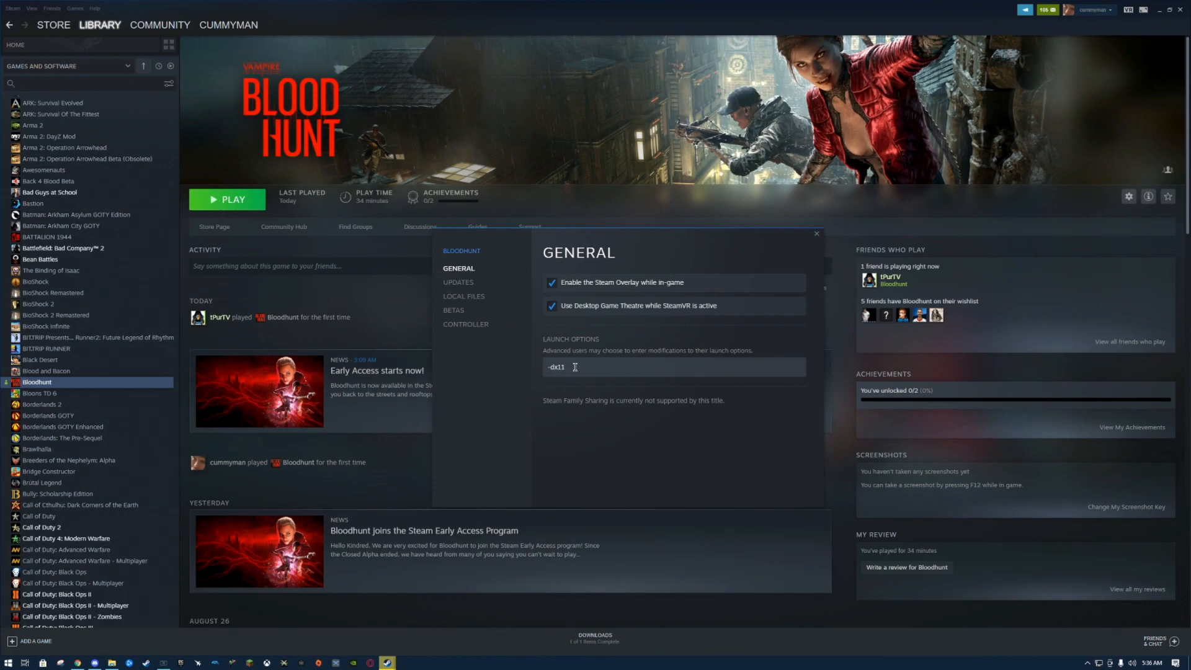
# Set Bloodhunt's launch options to -dx11 so it starts in DirectX 11.
pyautogui.click(227, 199)
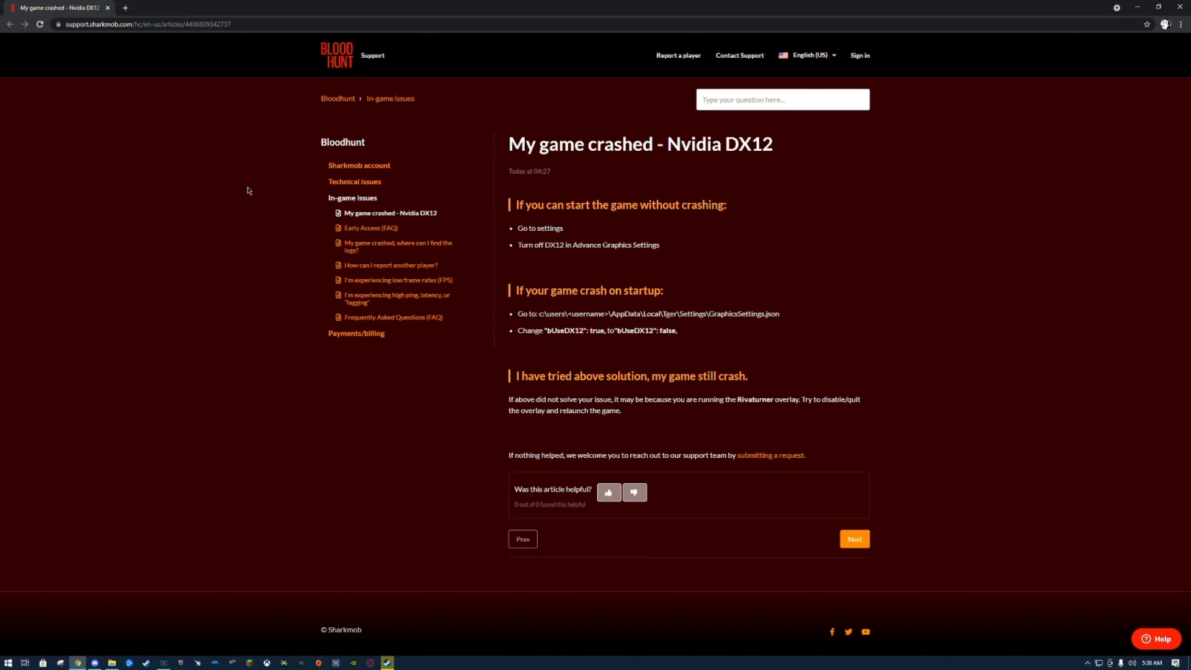
pyautogui.moveTo(559, 275)
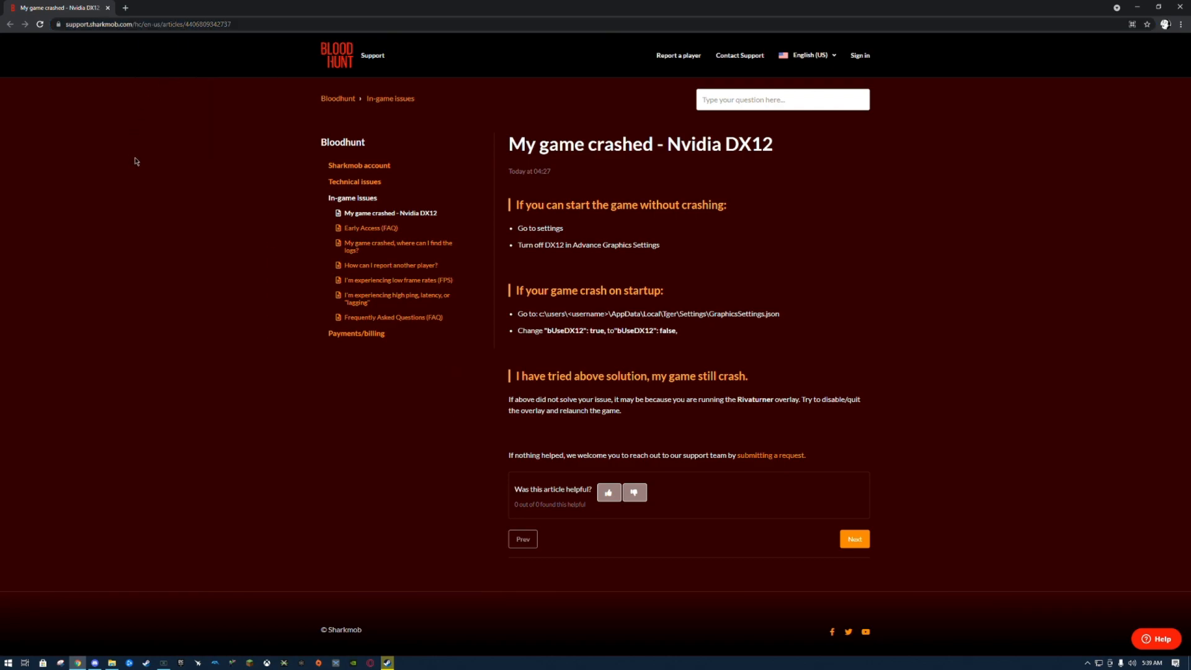
pyautogui.moveTo(276, 158)
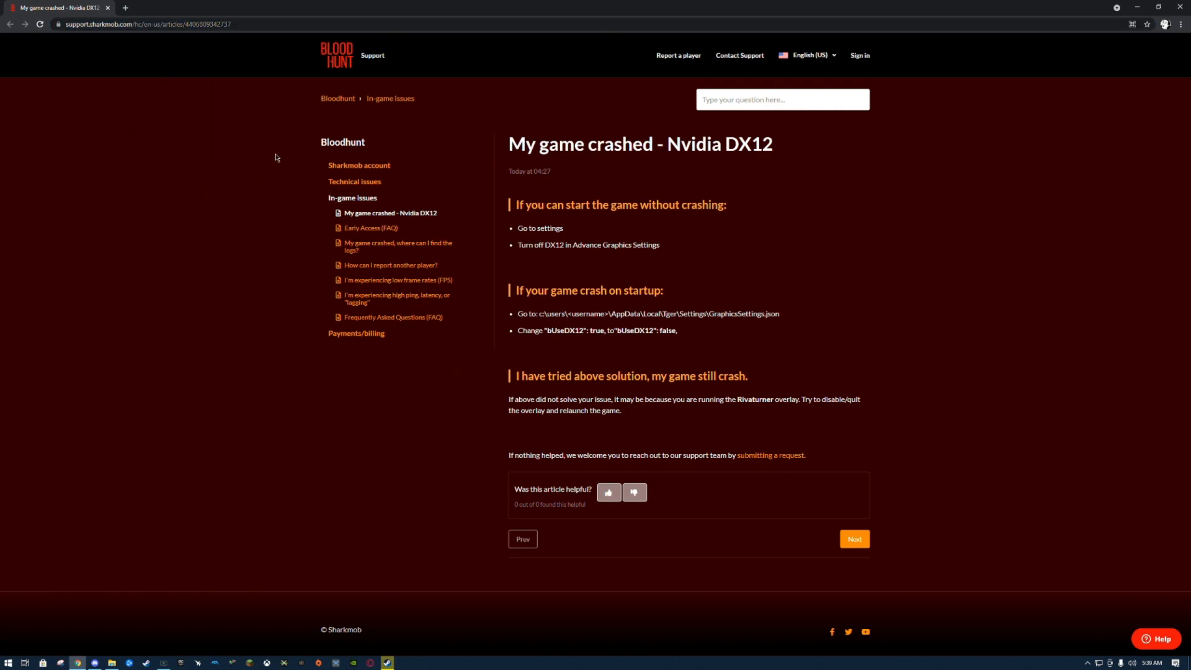